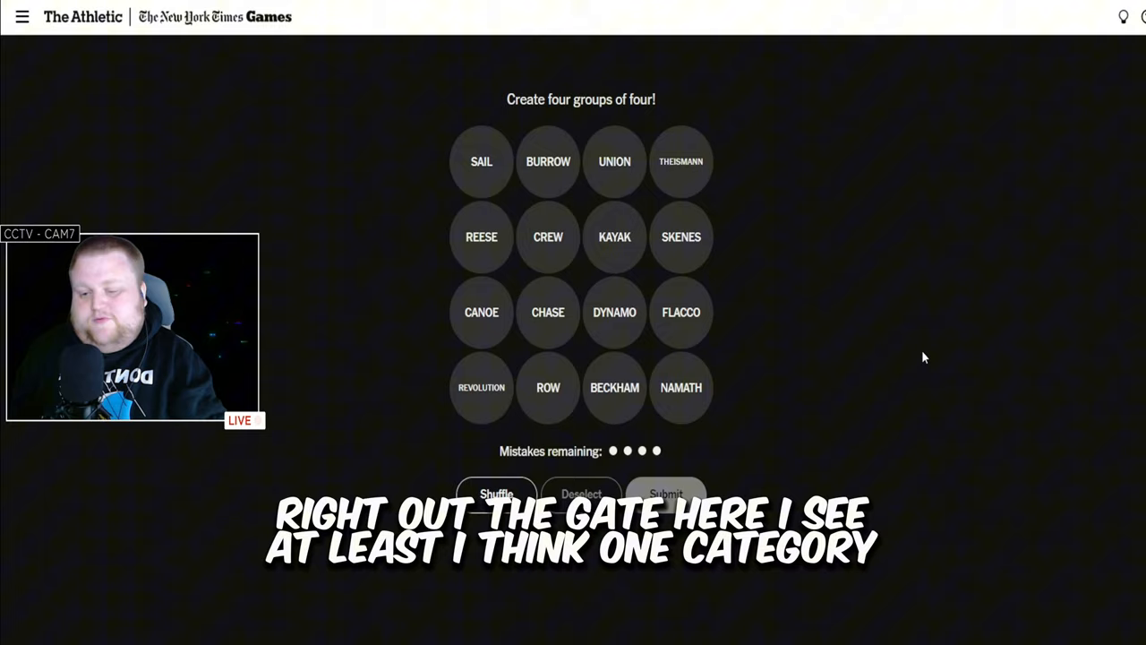
# Start a quarterback guess by selecting BURROW and THEISMANN.
pyautogui.click(548, 161)
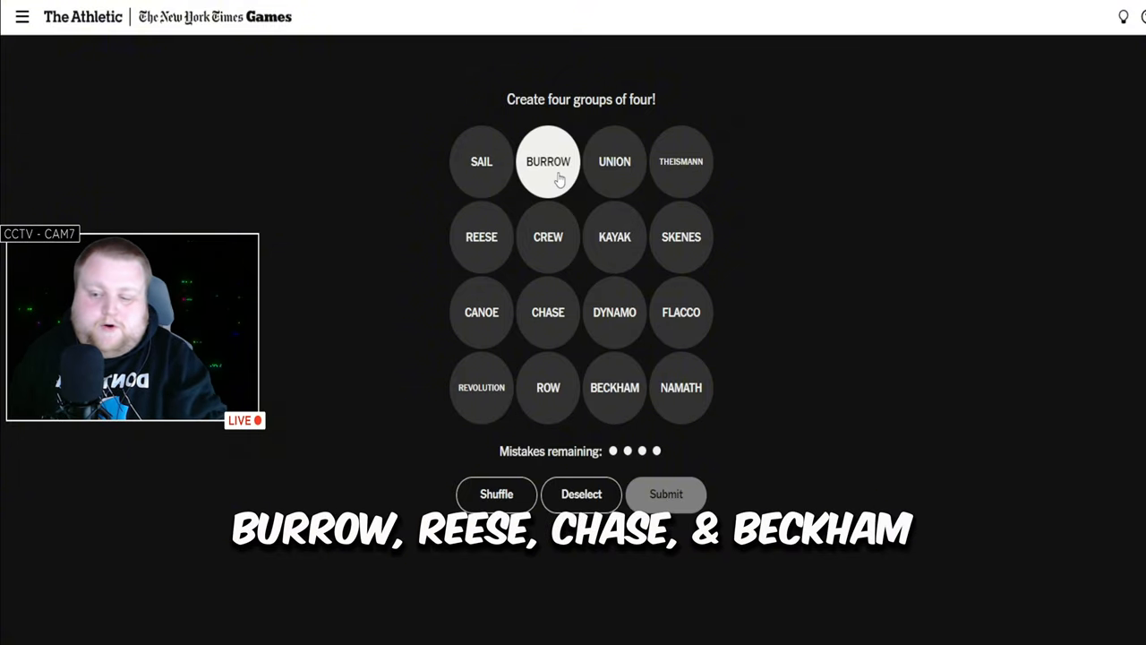
pyautogui.click(615, 386)
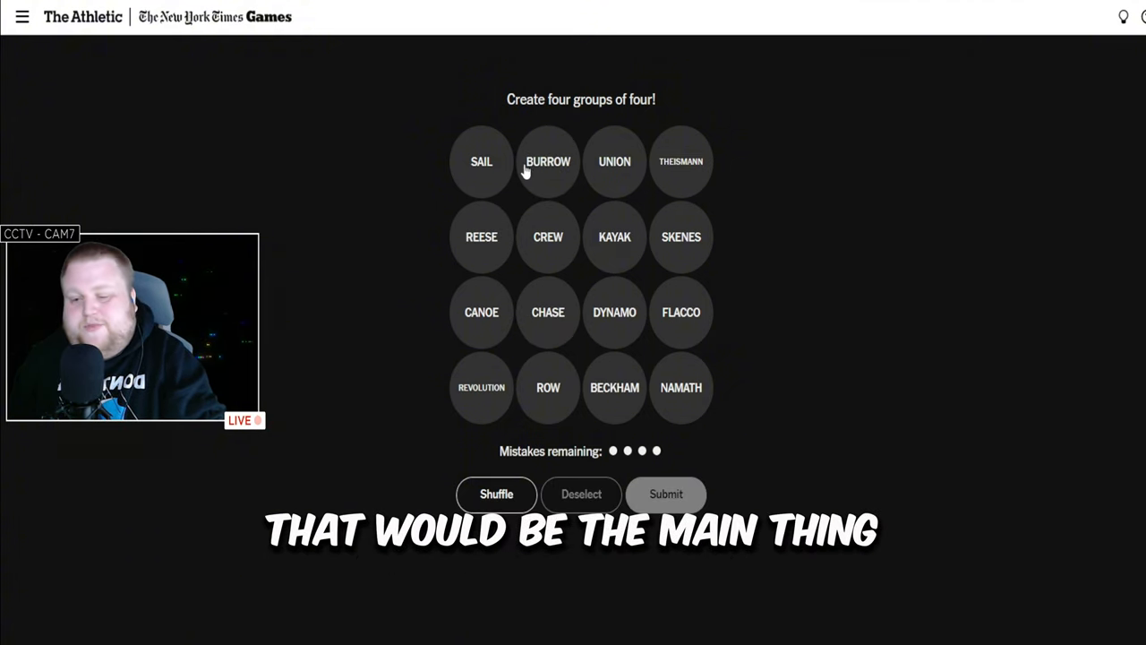
pyautogui.click(547, 162)
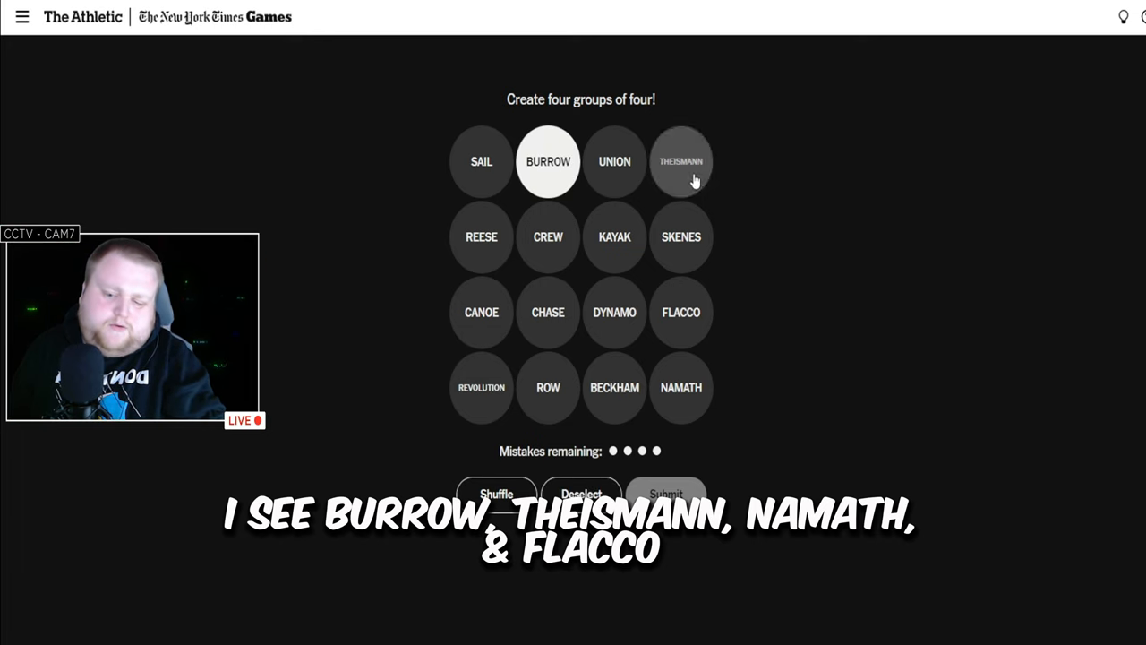
pyautogui.click(682, 312)
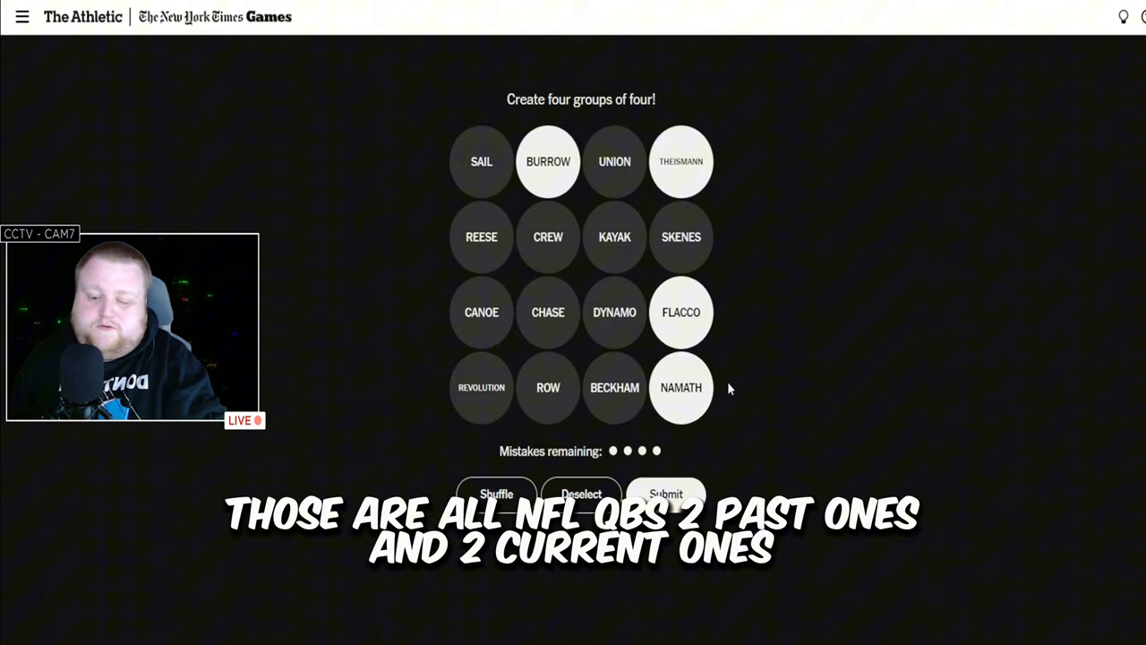
pyautogui.moveTo(615, 312)
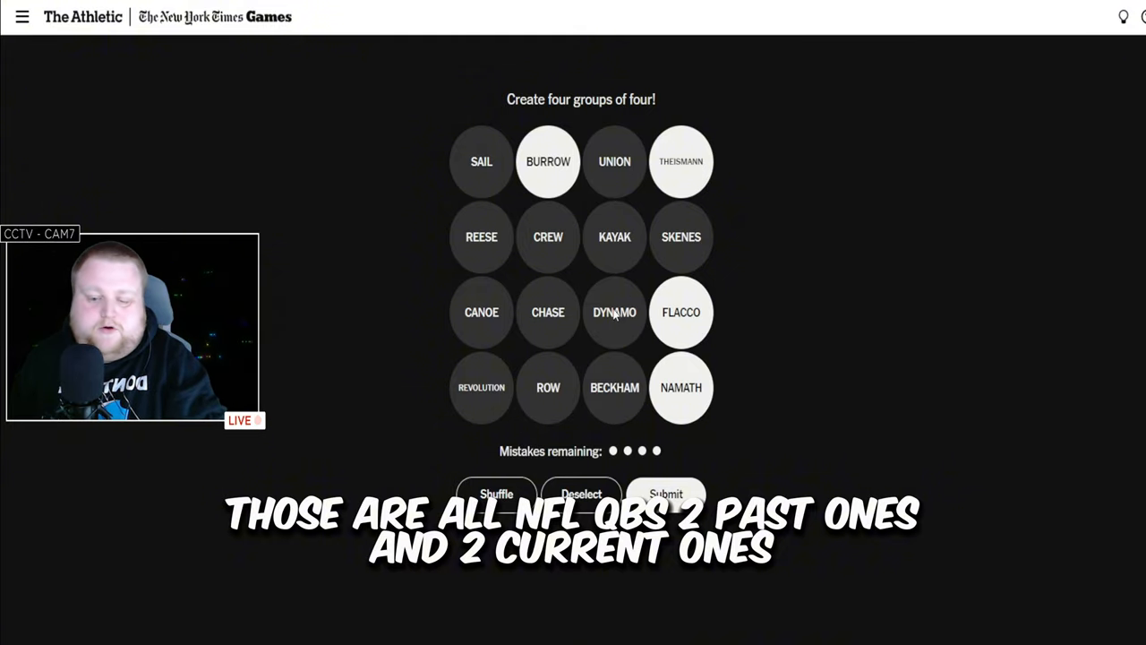
# Submit BURROW, REESE, CHASE and BECKHAM, which comes back 'One away...'.
pyautogui.click(481, 236)
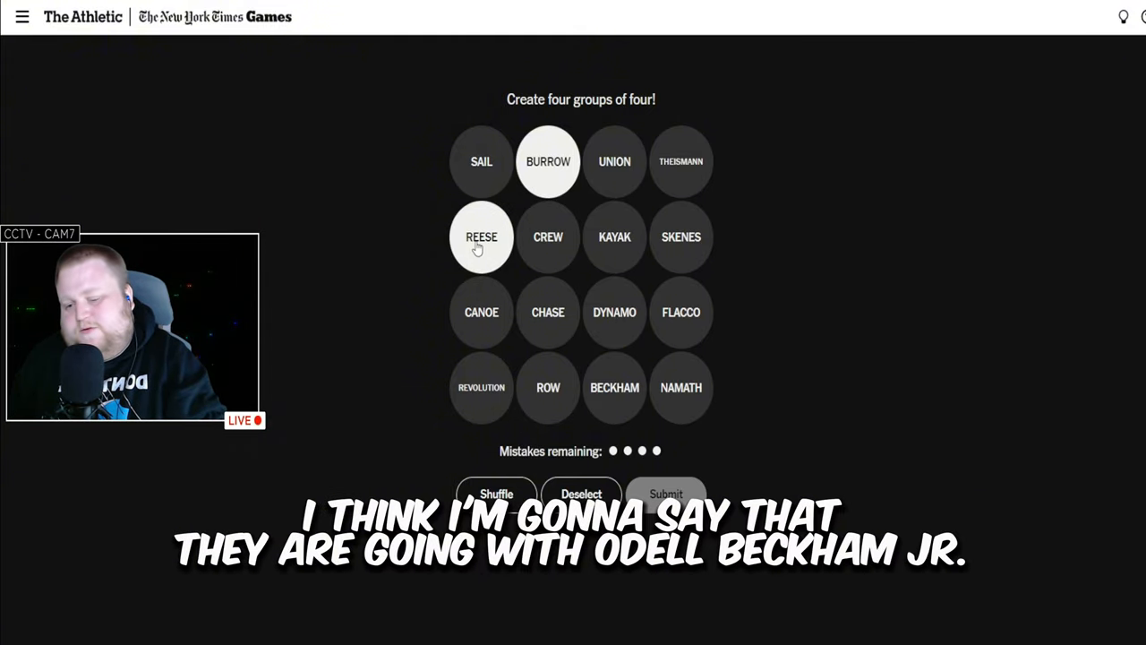
pyautogui.click(614, 386)
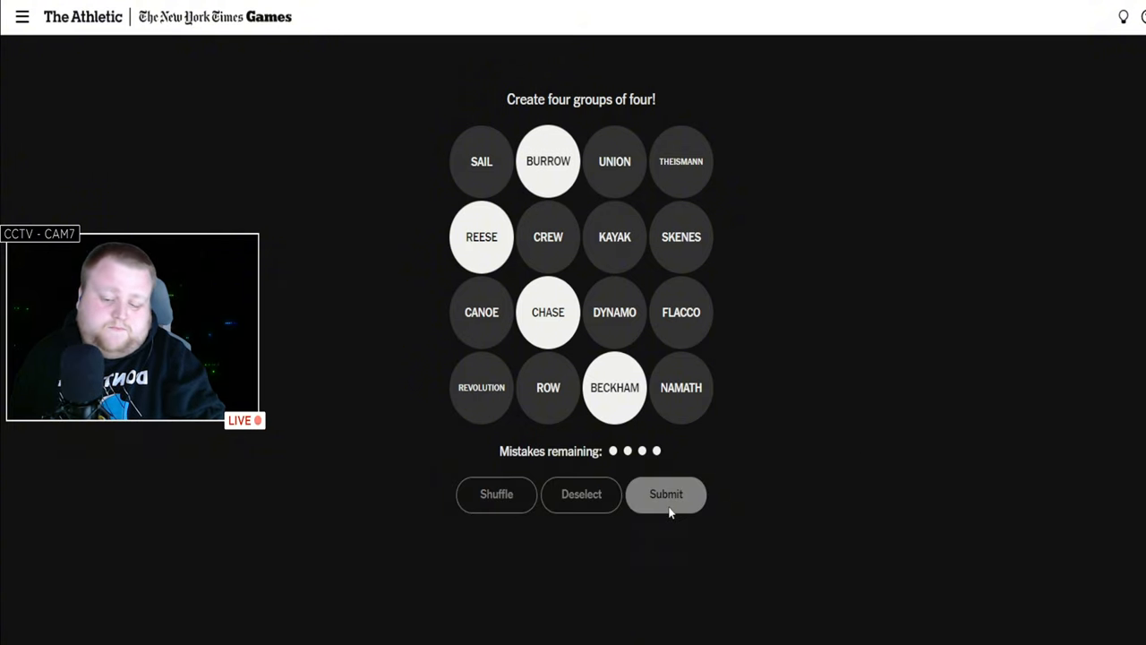
pyautogui.click(665, 493)
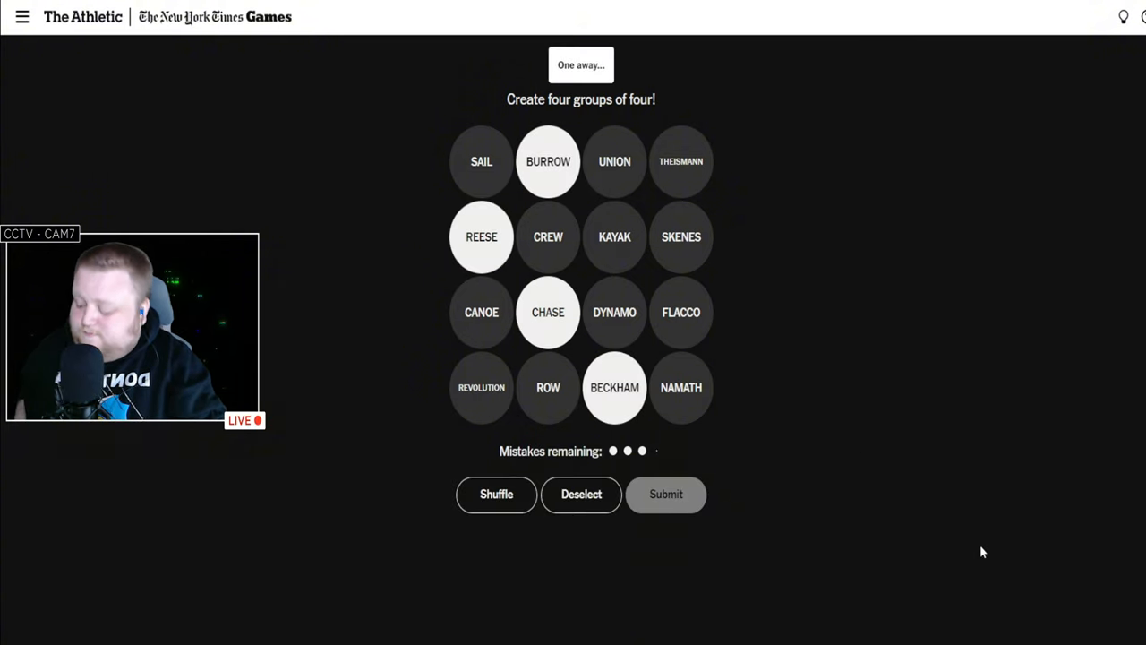
# Clear the selection and submit SKENES, BURROW, REESE and CHASE as a group.
pyautogui.click(581, 493)
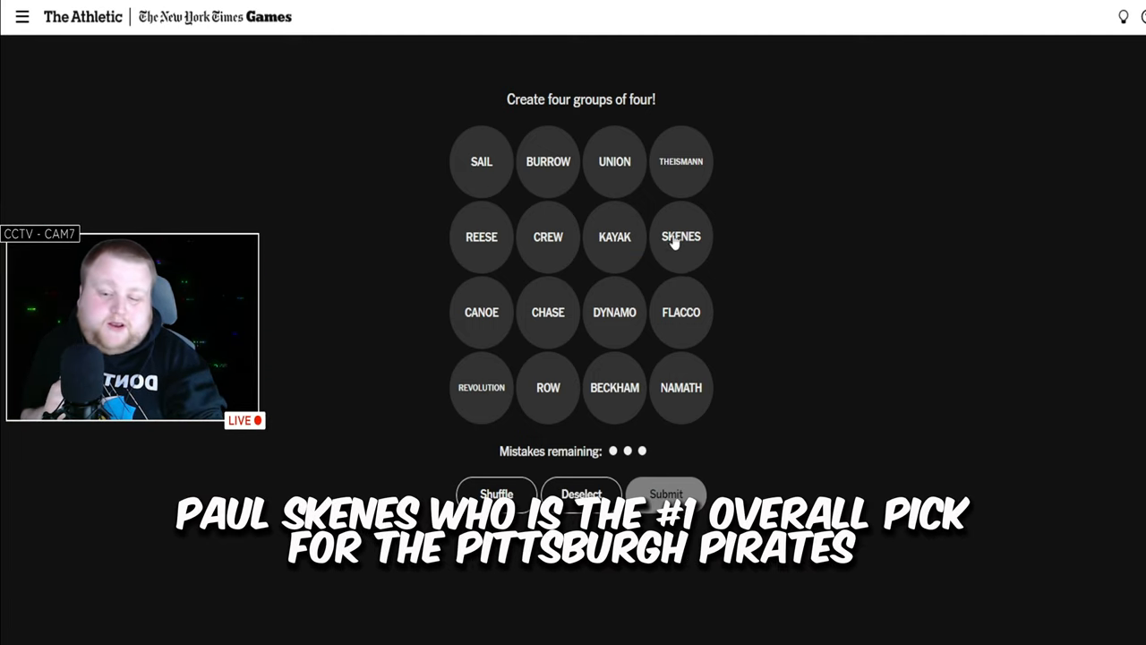
pyautogui.click(680, 237)
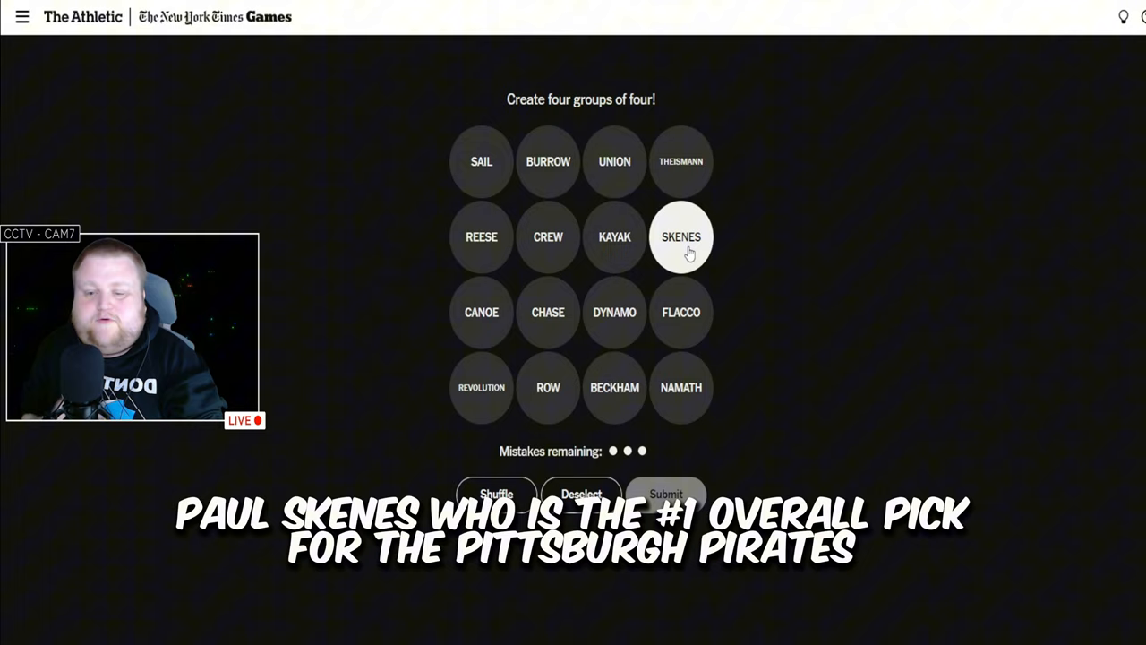
pyautogui.moveTo(707, 264)
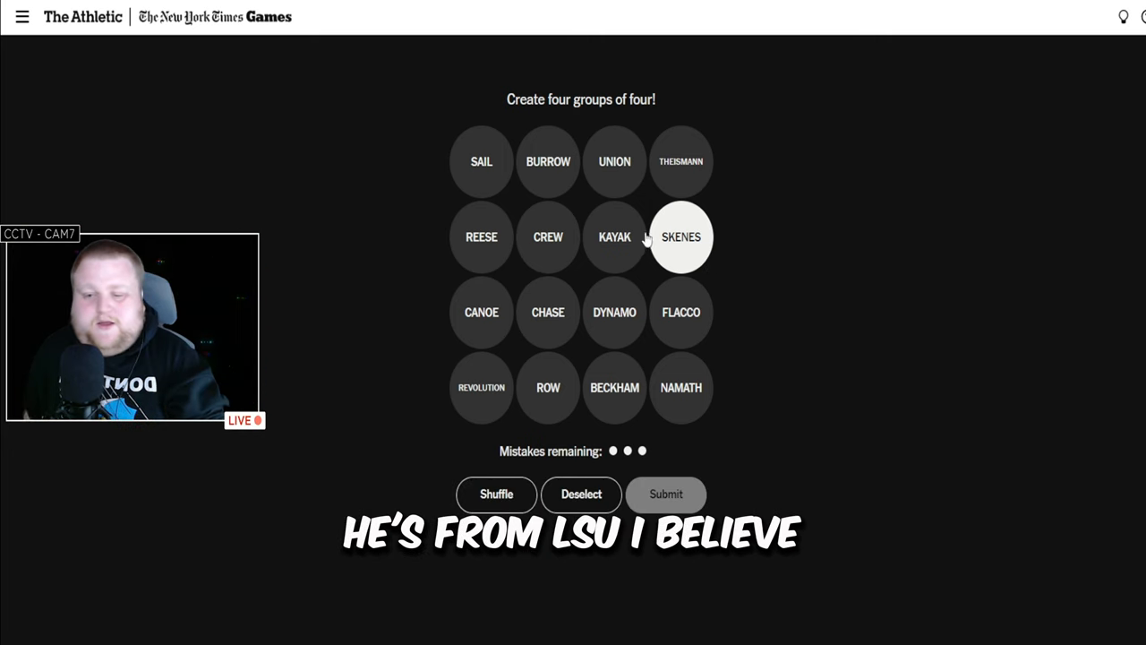
pyautogui.click(547, 161)
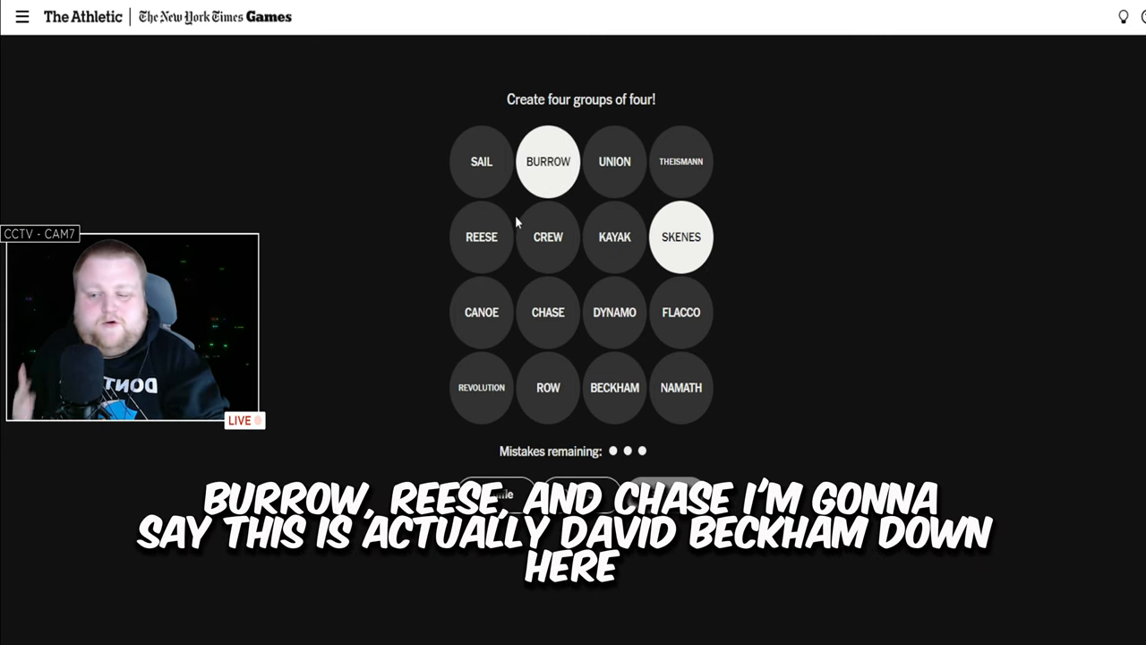
pyautogui.click(548, 311)
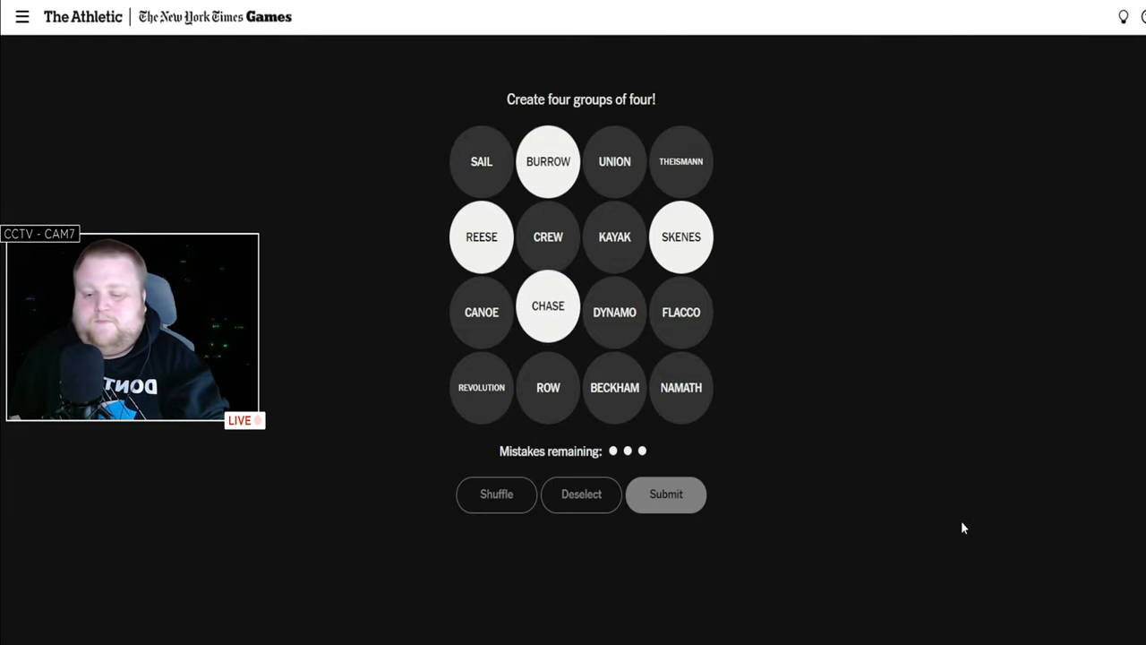
pyautogui.click(667, 493)
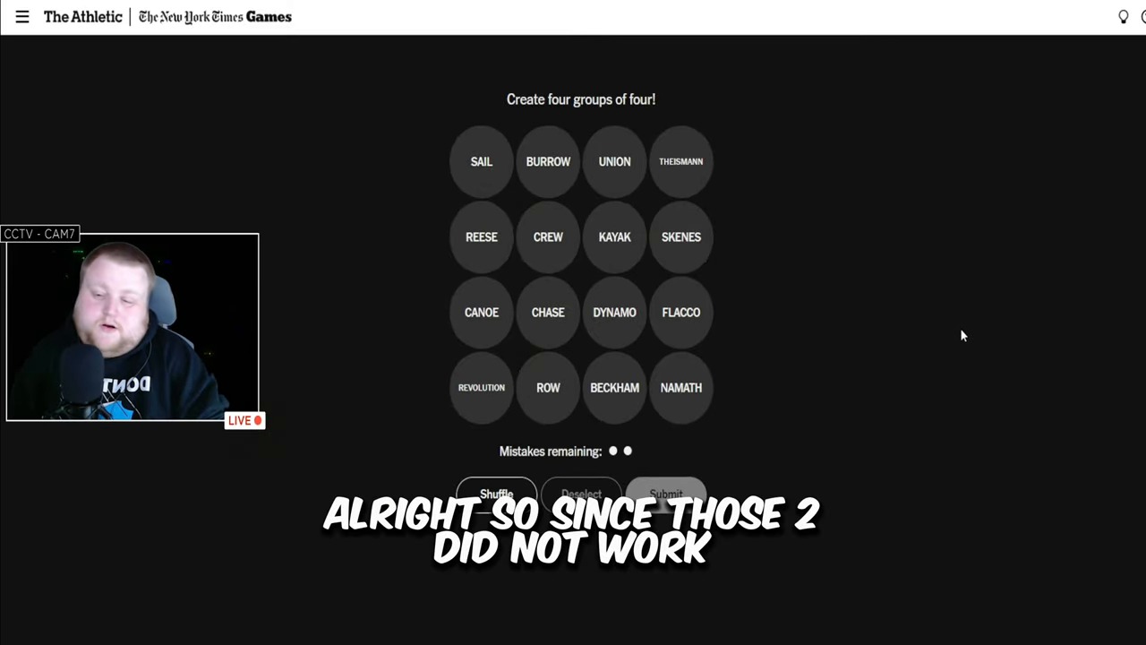
pyautogui.moveTo(758, 365)
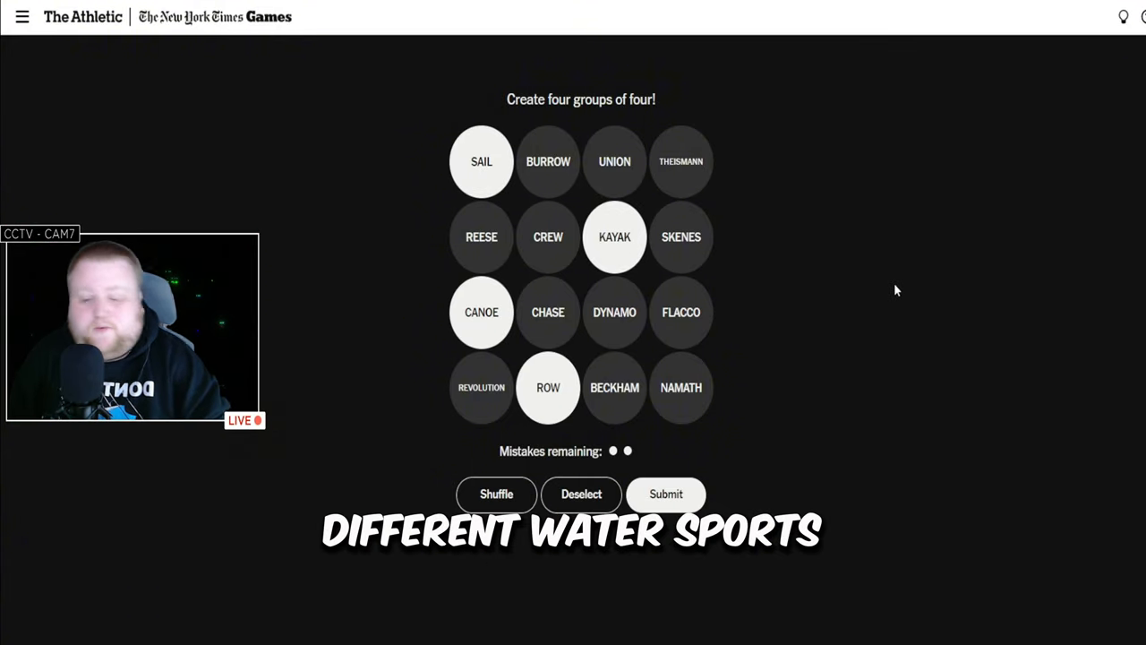
pyautogui.moveTo(773, 238)
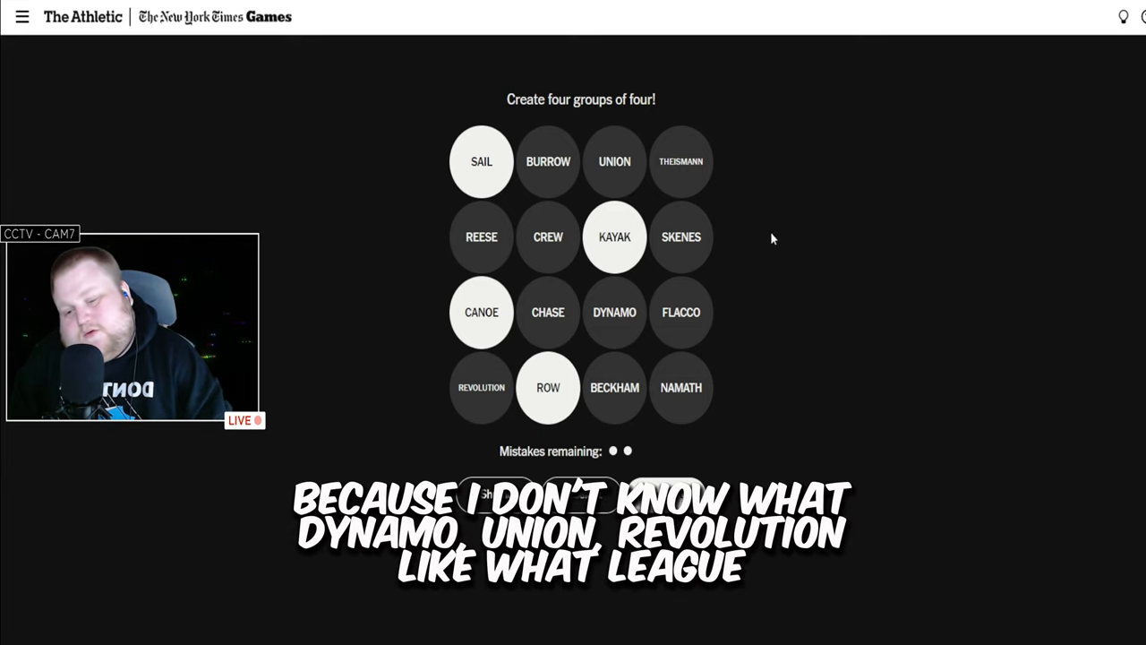
pyautogui.moveTo(473, 400)
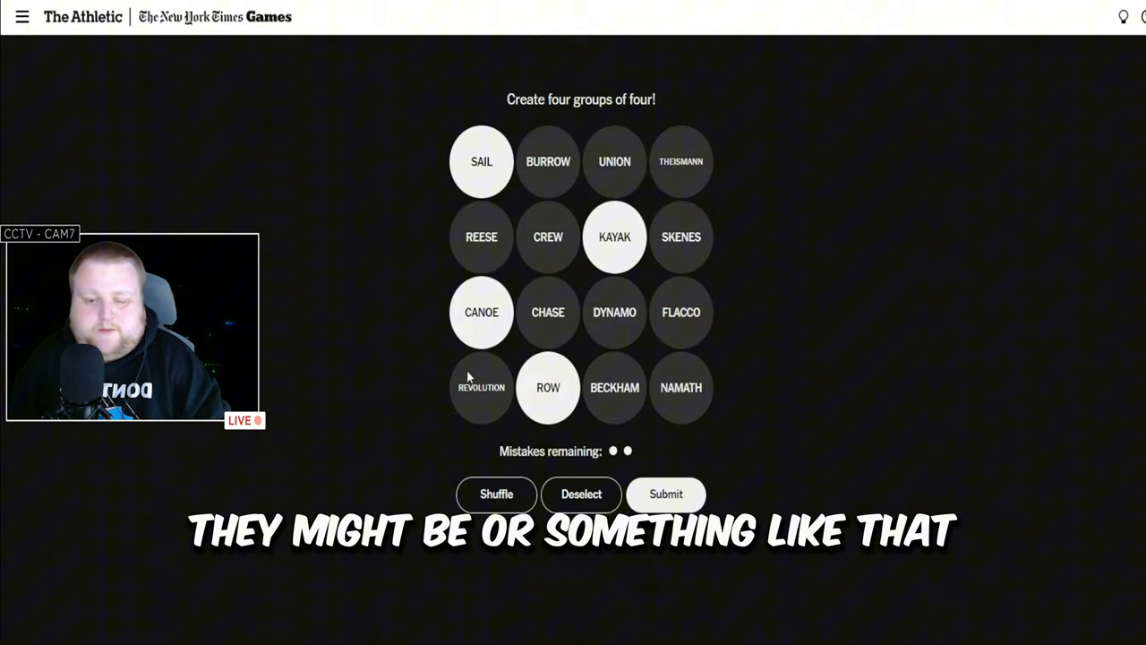
pyautogui.moveTo(412, 103)
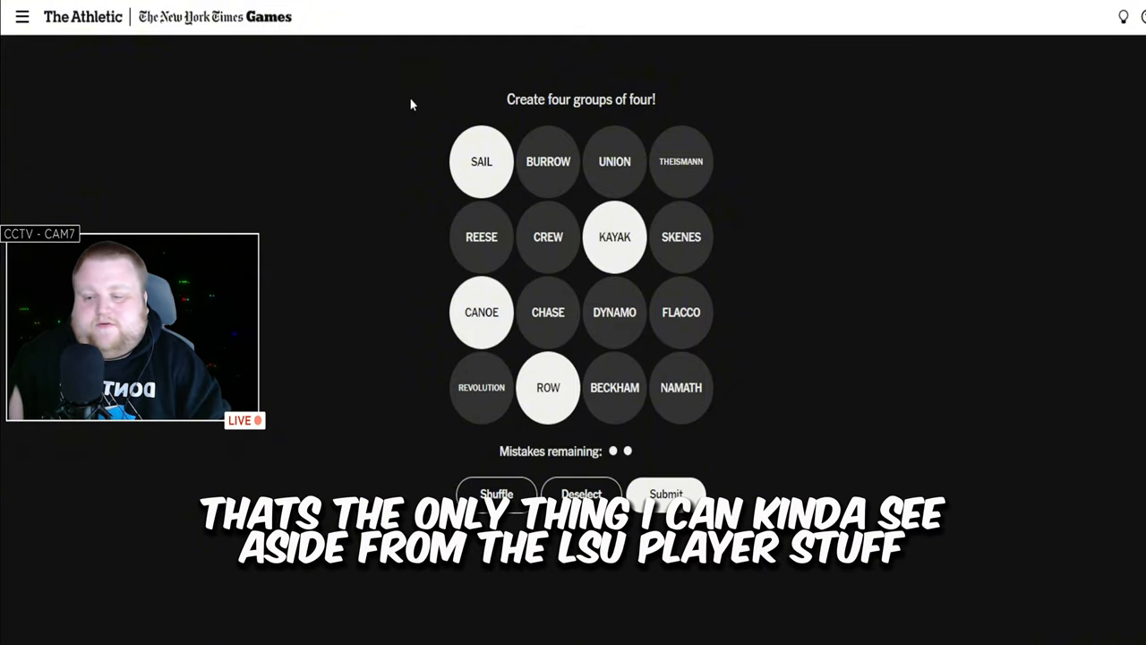
pyautogui.moveTo(528, 186)
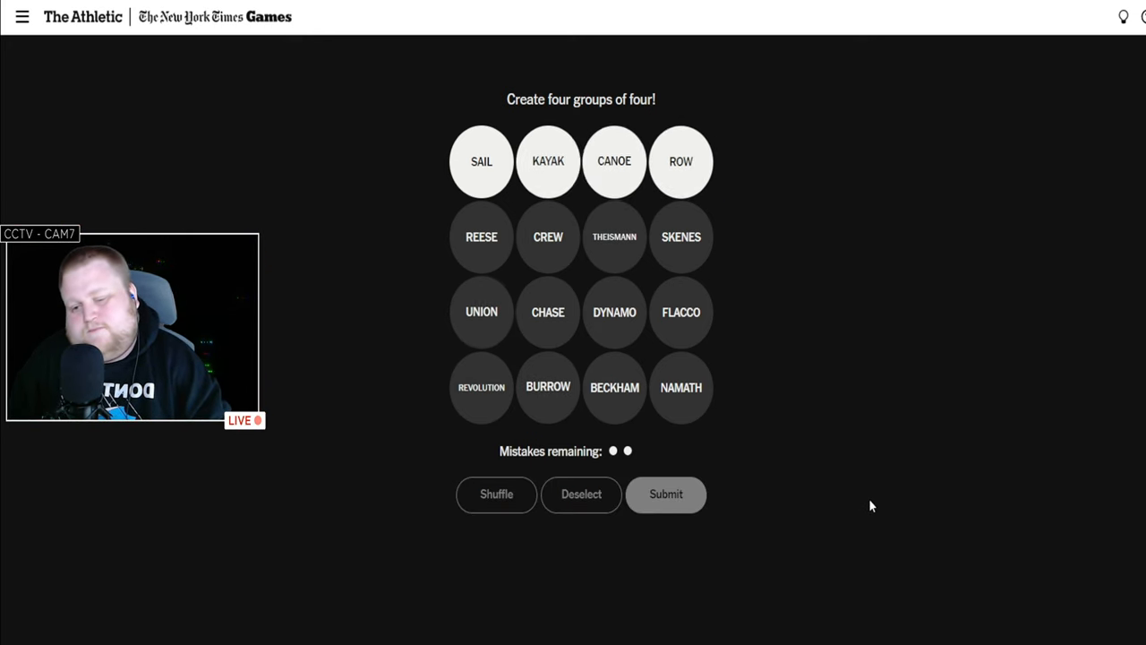
# Submit SAIL, KAYAK, CANOE and ROW, solving Olympic Boat Disciplines.
pyautogui.click(665, 493)
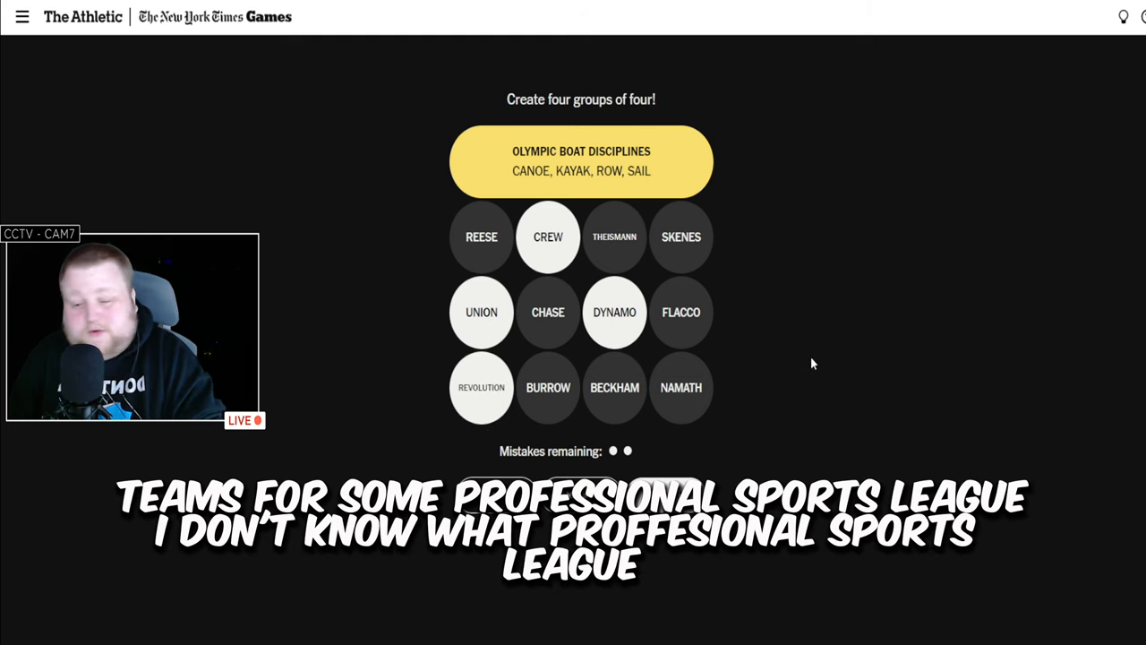
pyautogui.moveTo(765, 475)
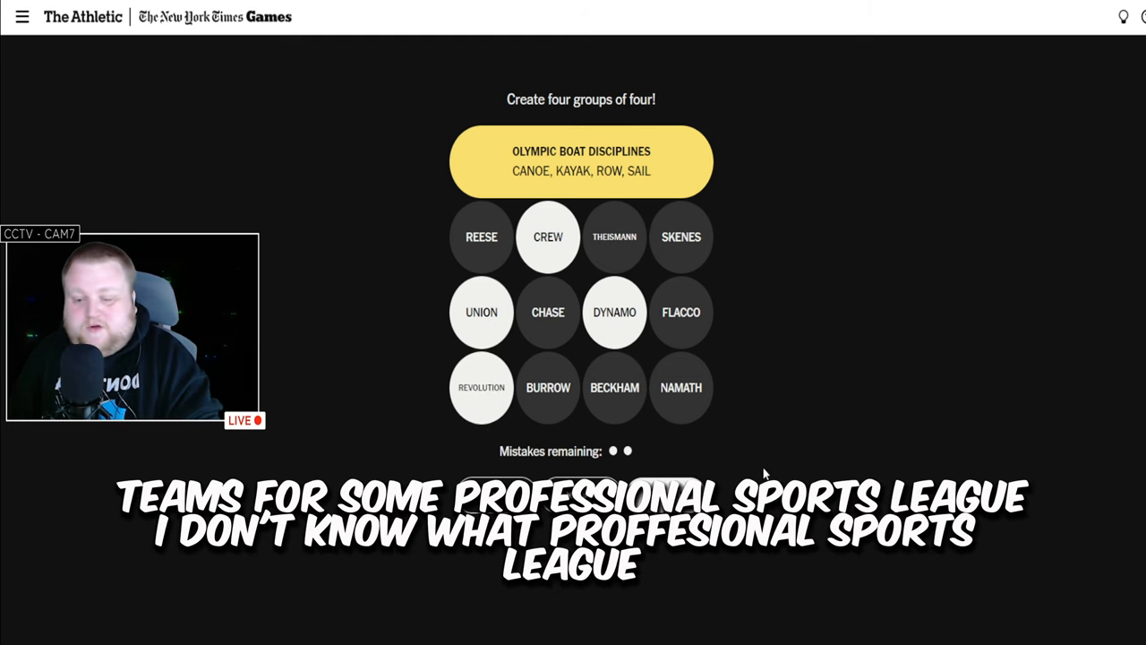
pyautogui.moveTo(766, 474)
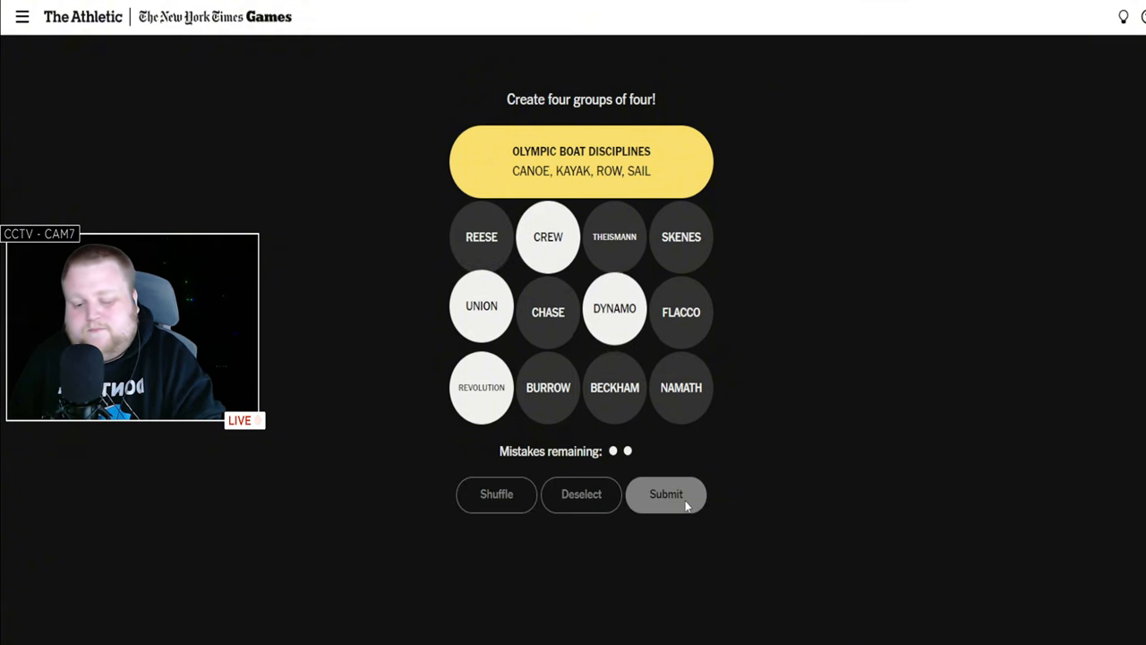
# Submit CREW, UNION, DYNAMO and REVOLUTION, solving MLS Team Names.
pyautogui.click(666, 493)
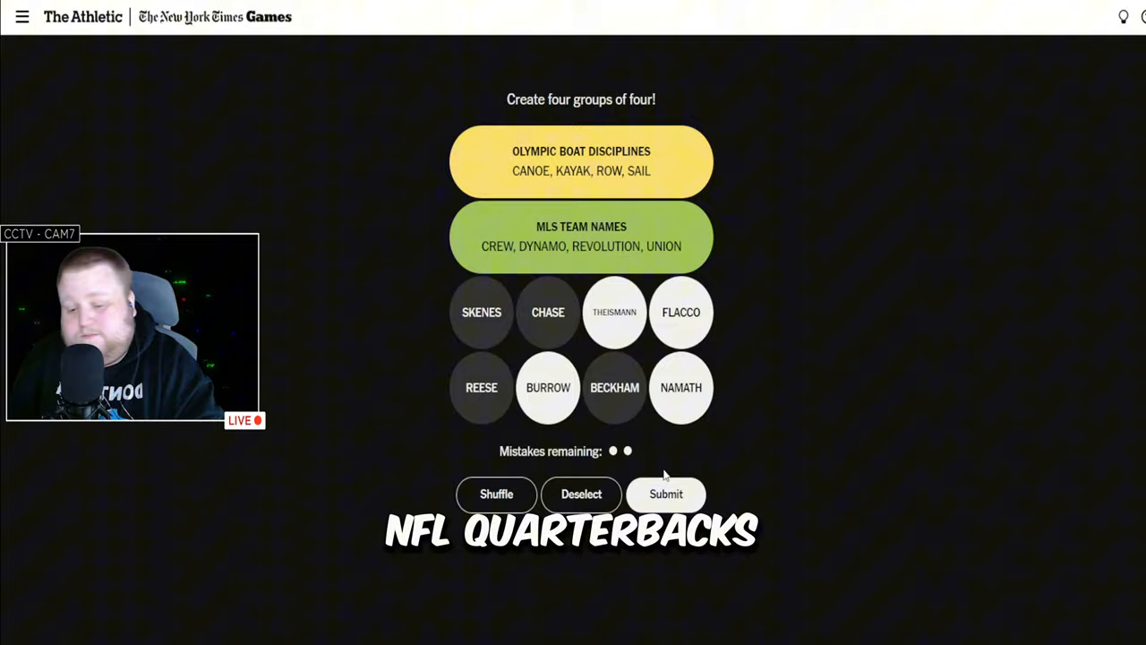
# Submit THEISMANN, FLACCO, BURROW and NAMATH, solving QBs Named Joe.
pyautogui.click(496, 493)
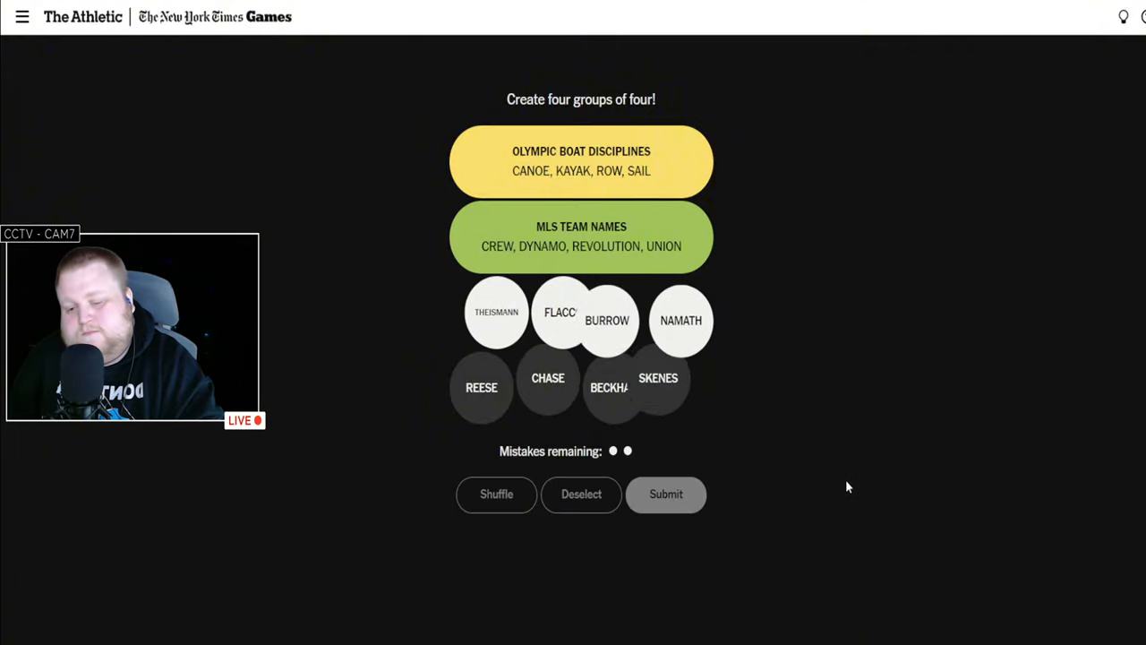
pyautogui.click(666, 493)
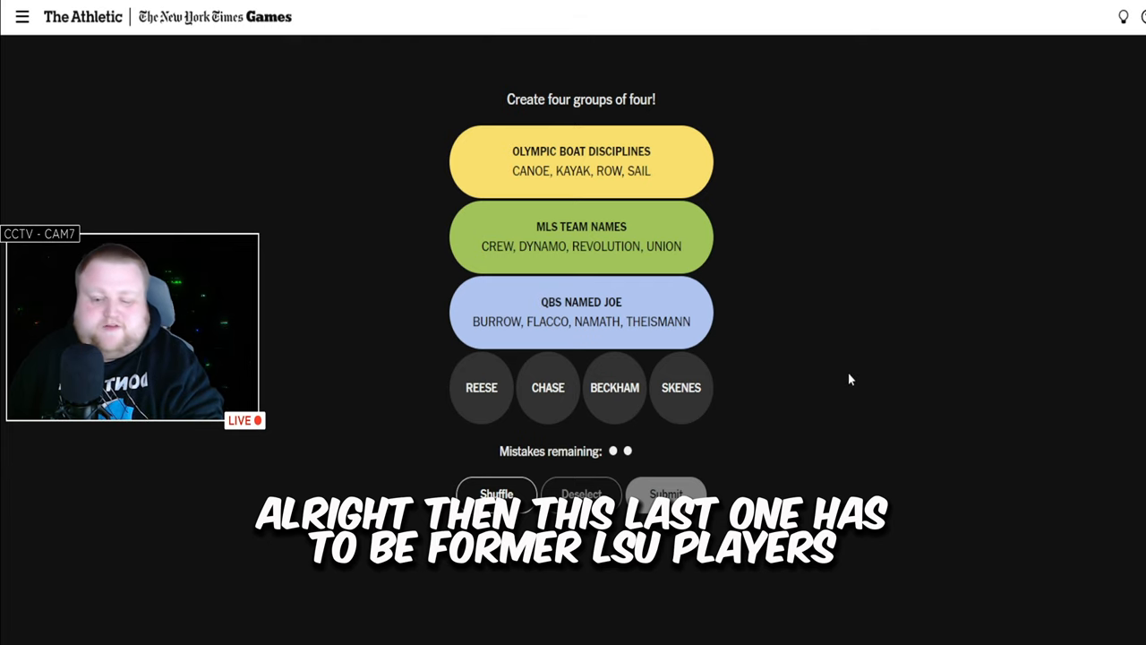
# Submit REESE, CHASE, BECKHAM and SKENES, solving LSU Athletes.
pyautogui.click(482, 386)
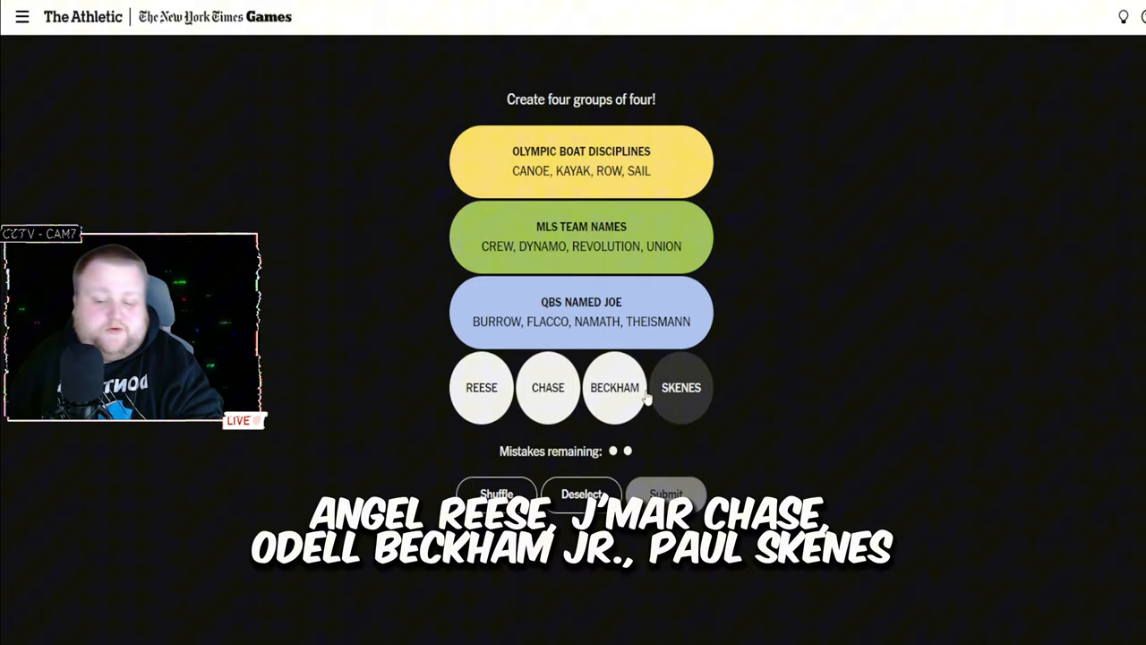
pyautogui.click(680, 387)
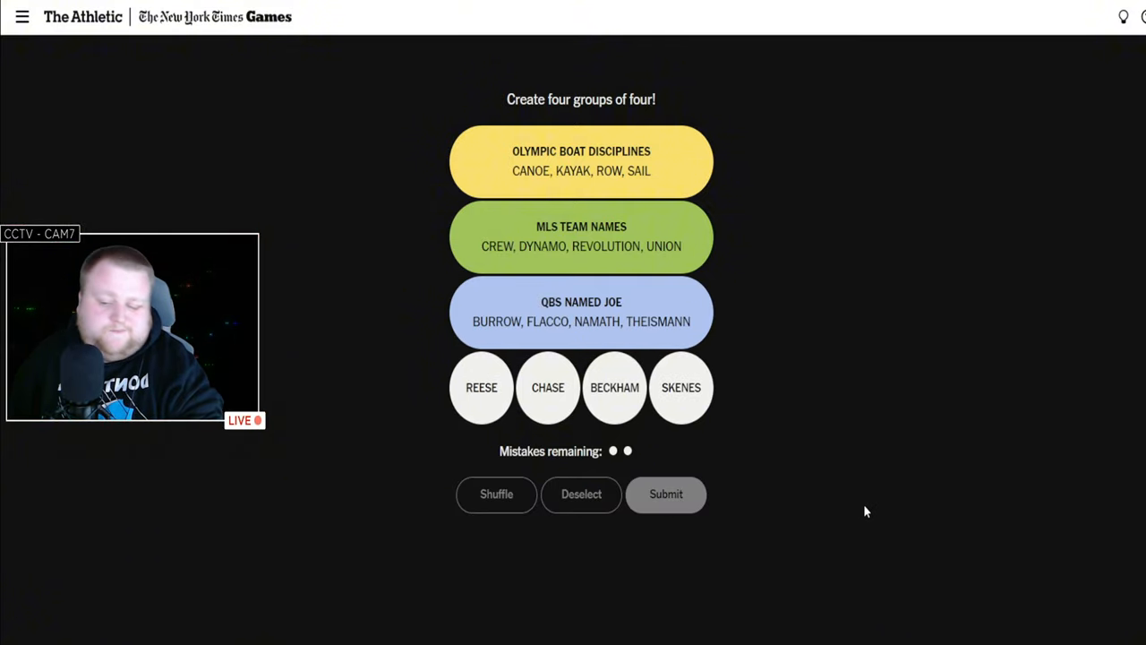
pyautogui.click(666, 493)
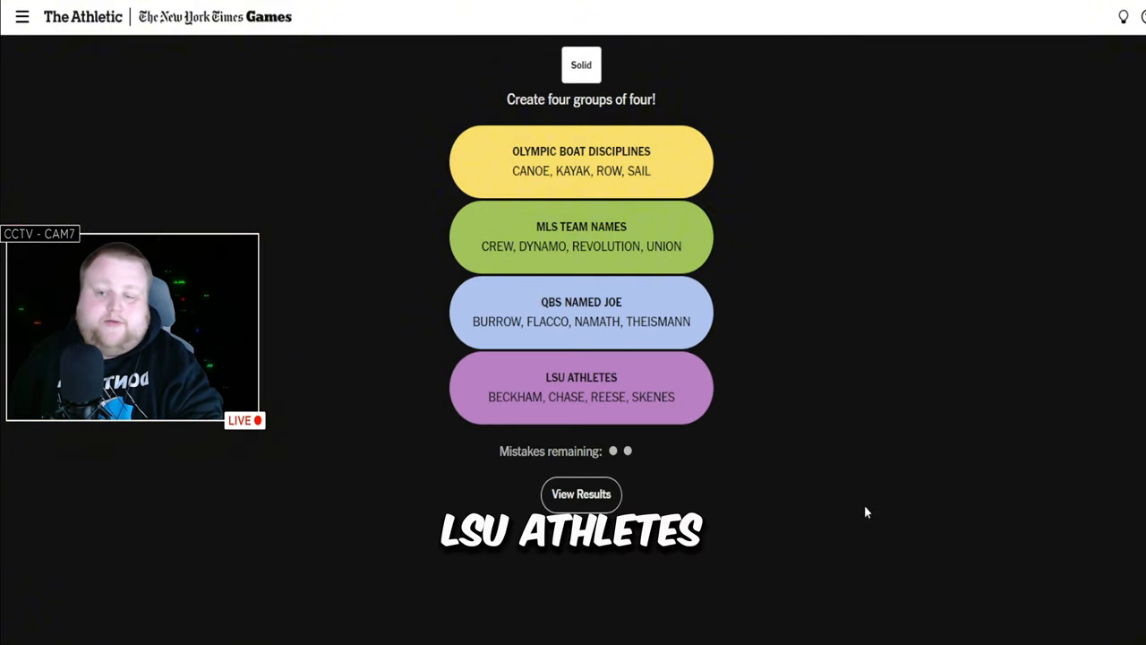